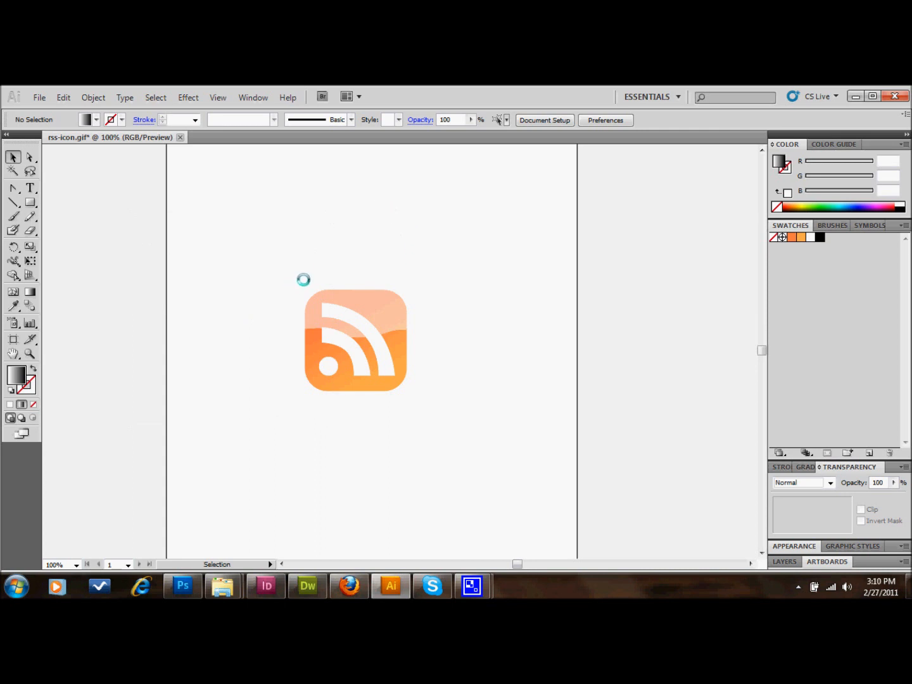
pyautogui.moveTo(284, 246)
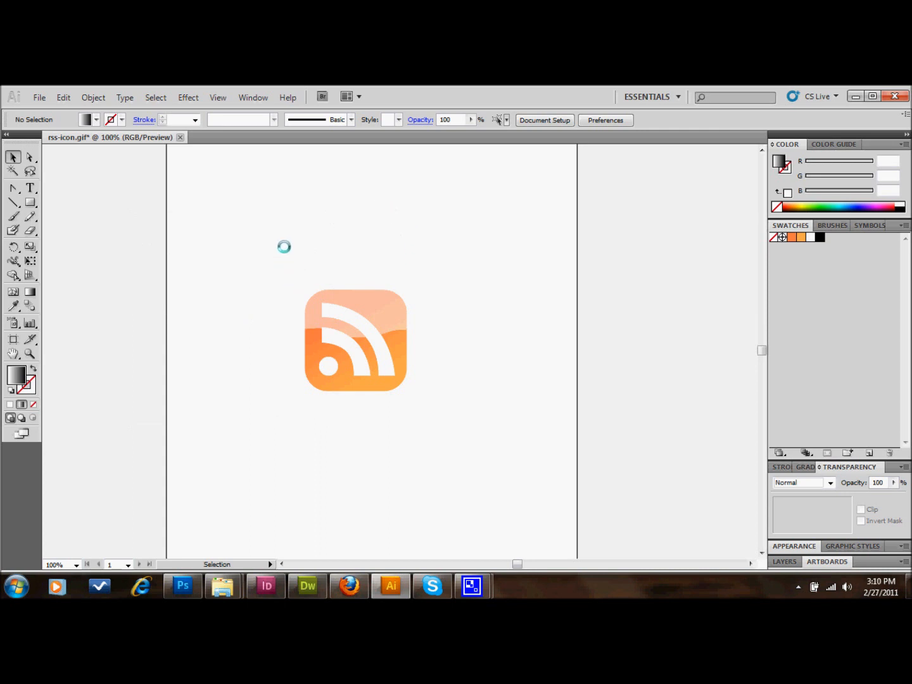
pyautogui.moveTo(297, 269)
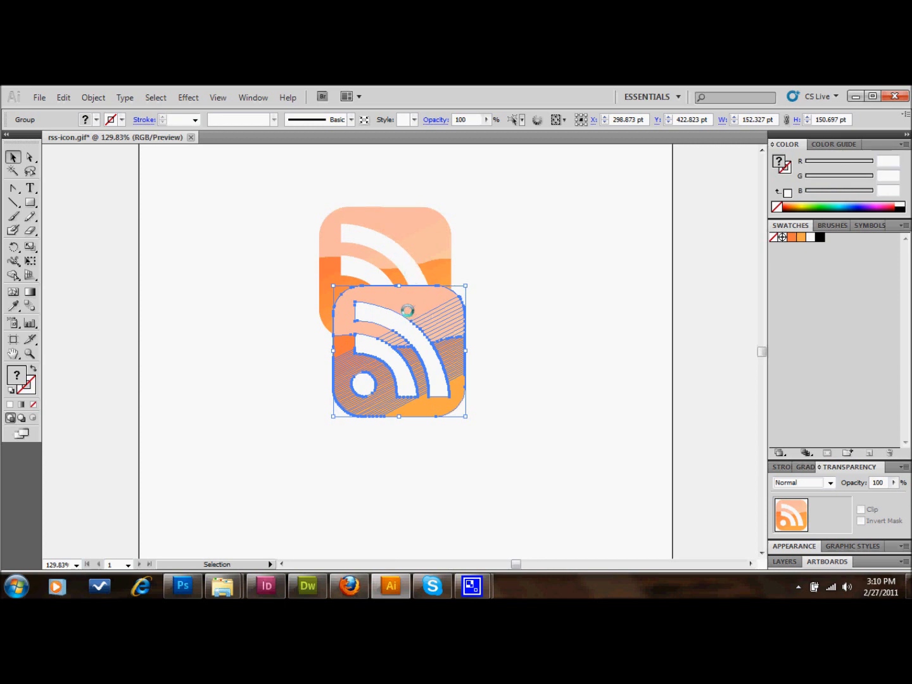
# Alt-drag the grouped RSS icon straight down to place a copy below the original.
pyautogui.moveTo(399, 352); pyautogui.dragTo(390, 409)
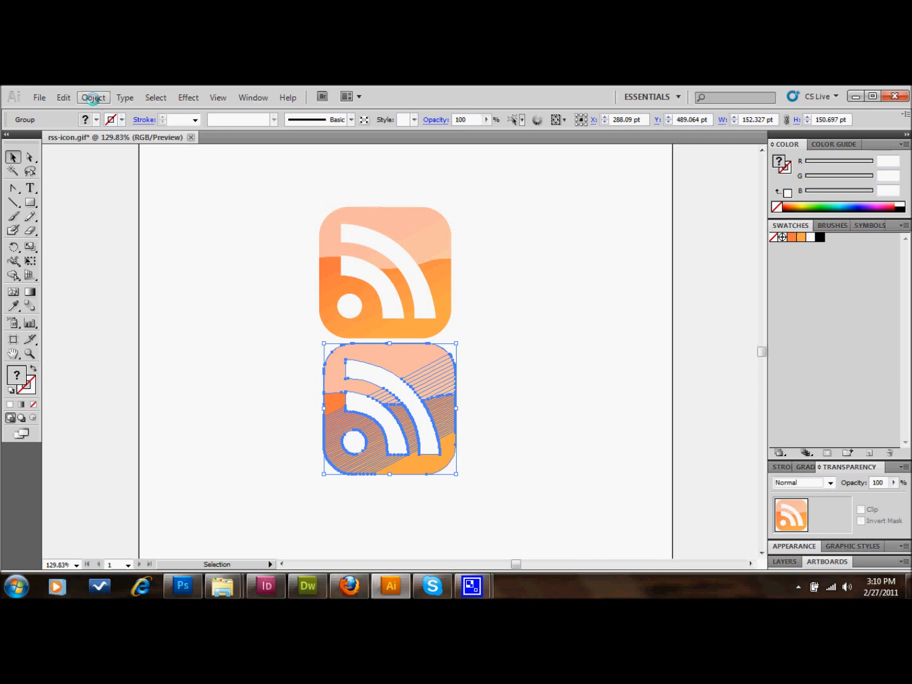
# Open Object > Transform > Reflect for the lower copy and choose the flip axis.
pyautogui.click(93, 97)
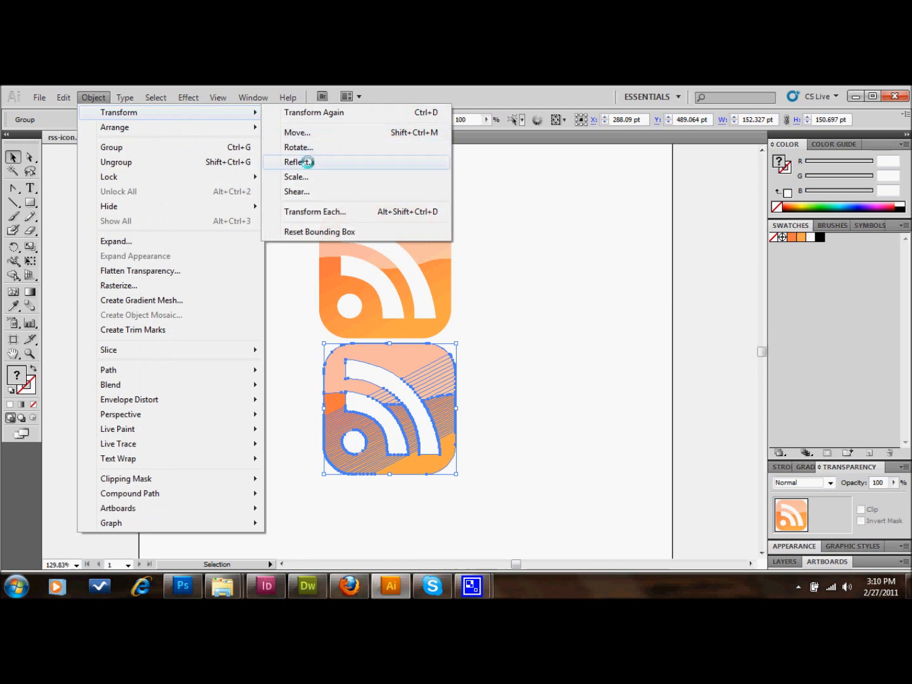
pyautogui.click(296, 162)
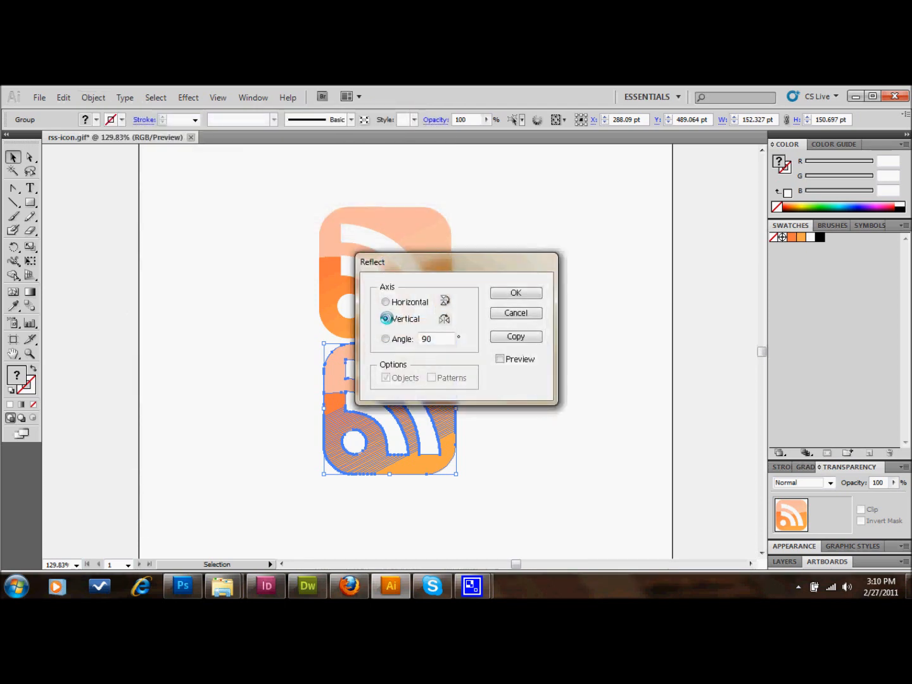
pyautogui.click(516, 292)
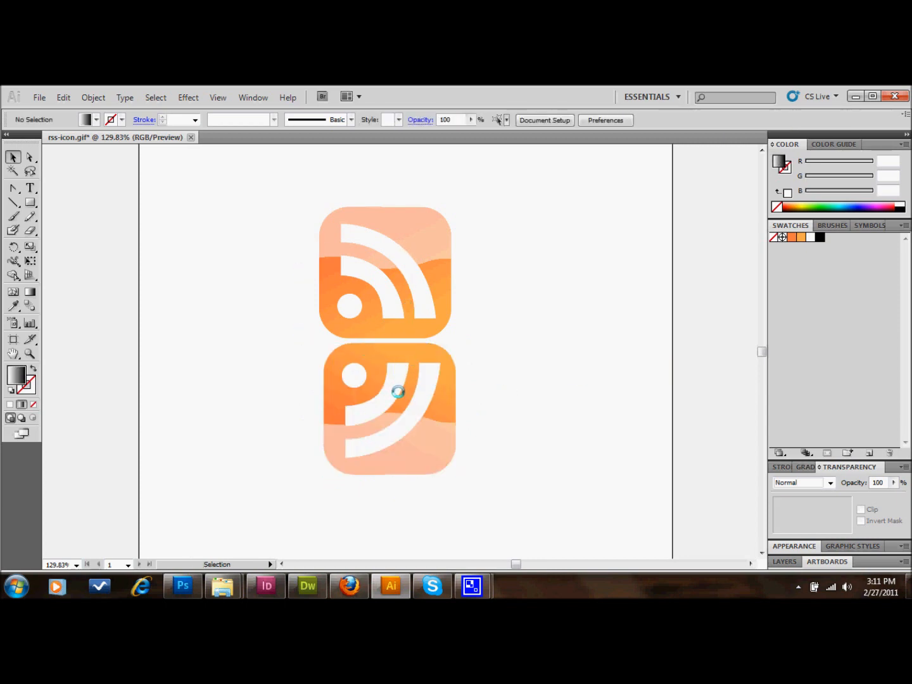
# Select the flipped reflection copy beneath the original icon.
pyautogui.click(390, 410)
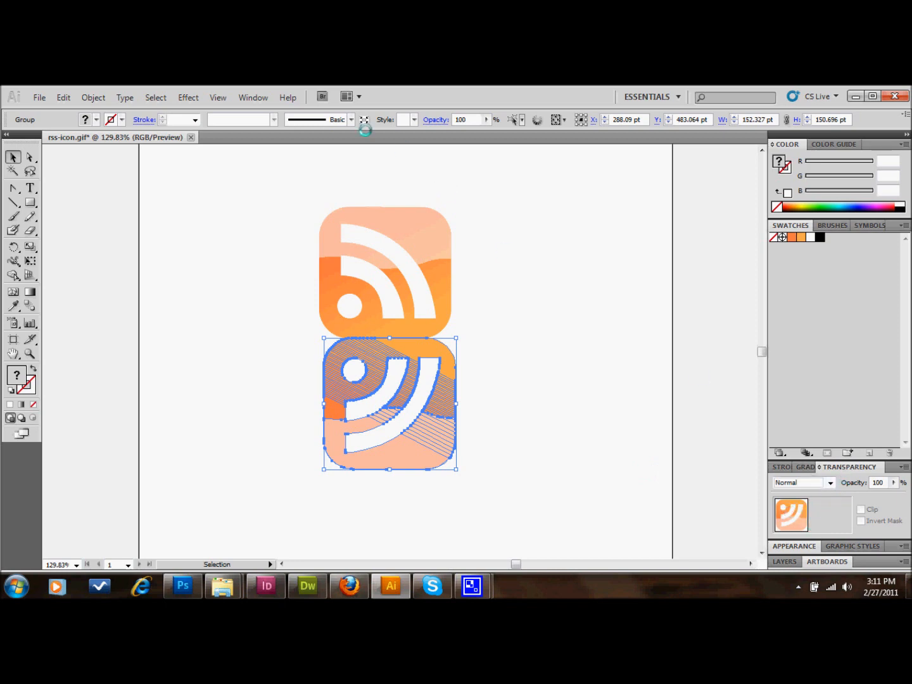
# Open the Window menu's list of panels to reach the Transparency panel.
pyautogui.click(252, 97)
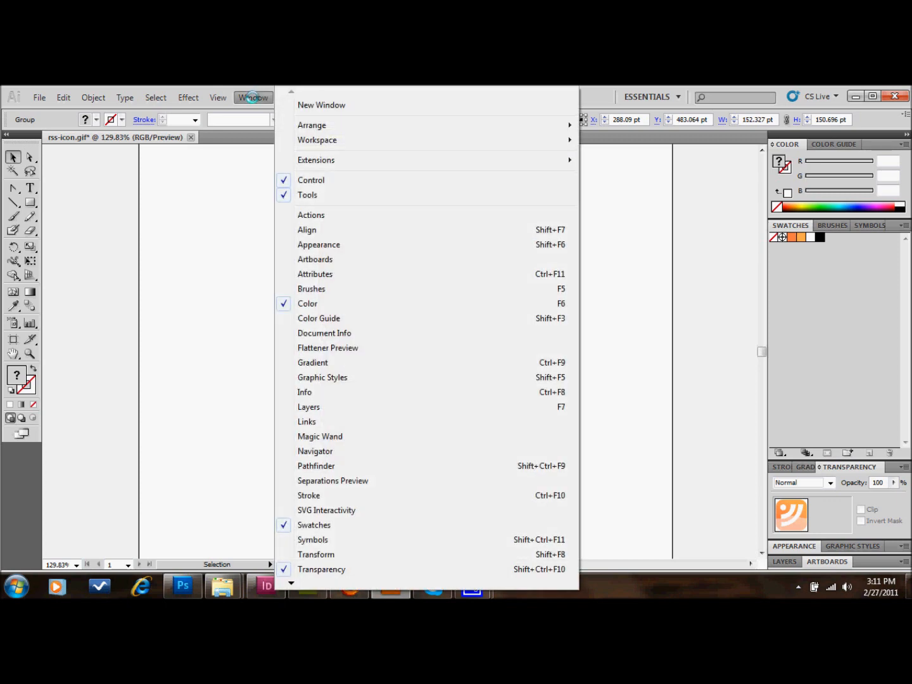
pyautogui.moveTo(322, 294)
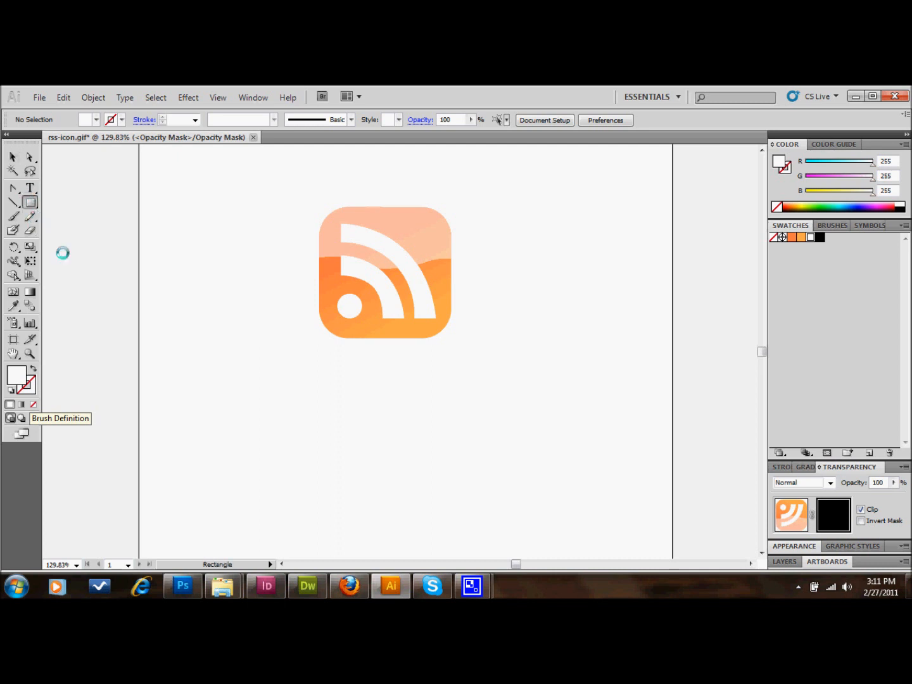
# Draw a white rectangle in the opacity mask covering the whole reflected copy.
pyautogui.moveTo(284, 334); pyautogui.dragTo(416, 424)
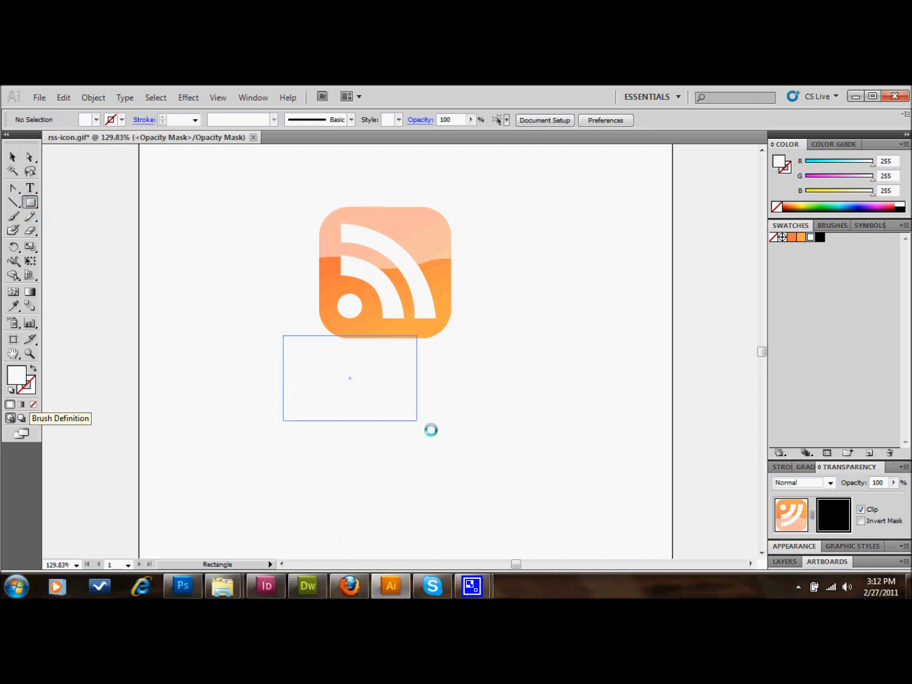
pyautogui.moveTo(416, 423); pyautogui.dragTo(496, 479)
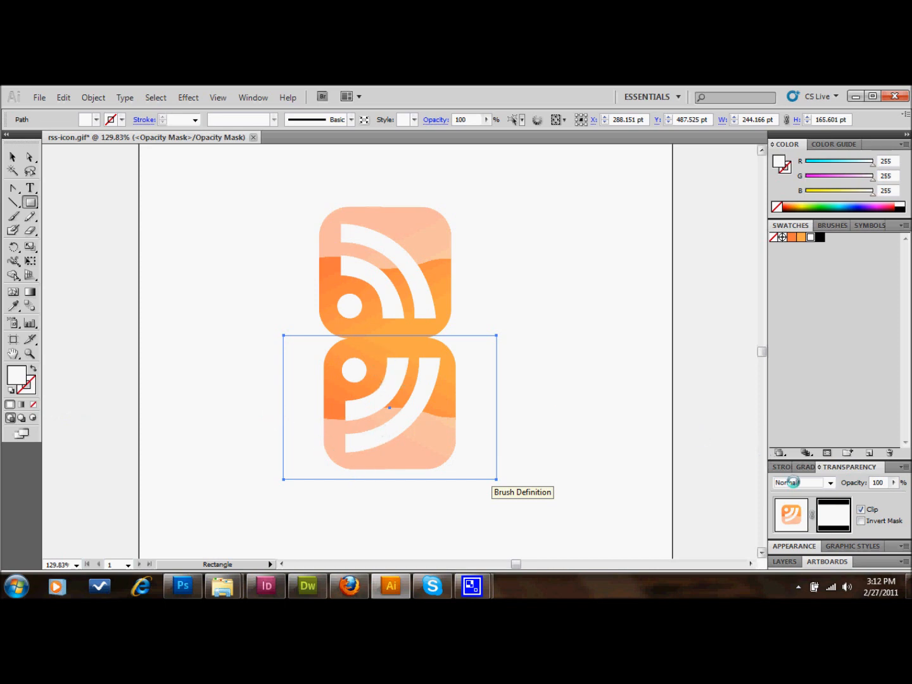
# Apply a black-to-white linear gradient fill from the Gradient panel to the mask rectangle.
pyautogui.click(823, 467)
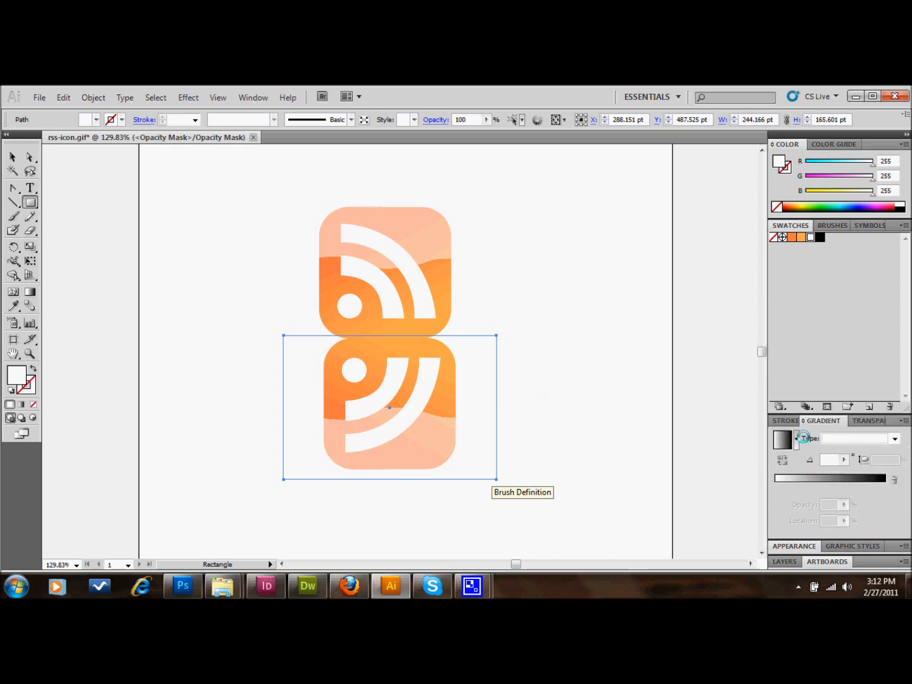
pyautogui.moveTo(253, 97)
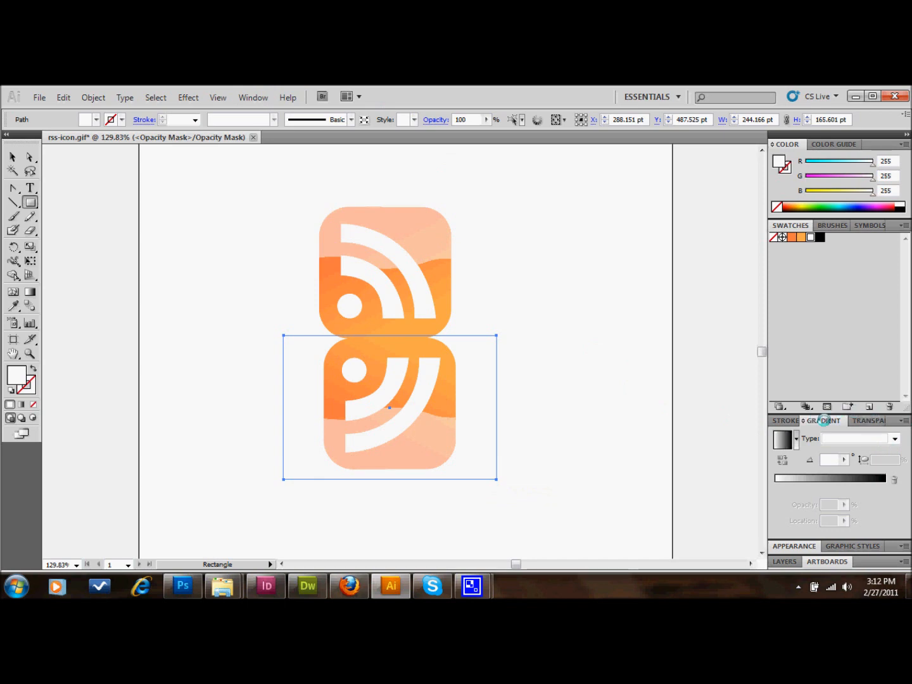
pyautogui.moveTo(839, 479)
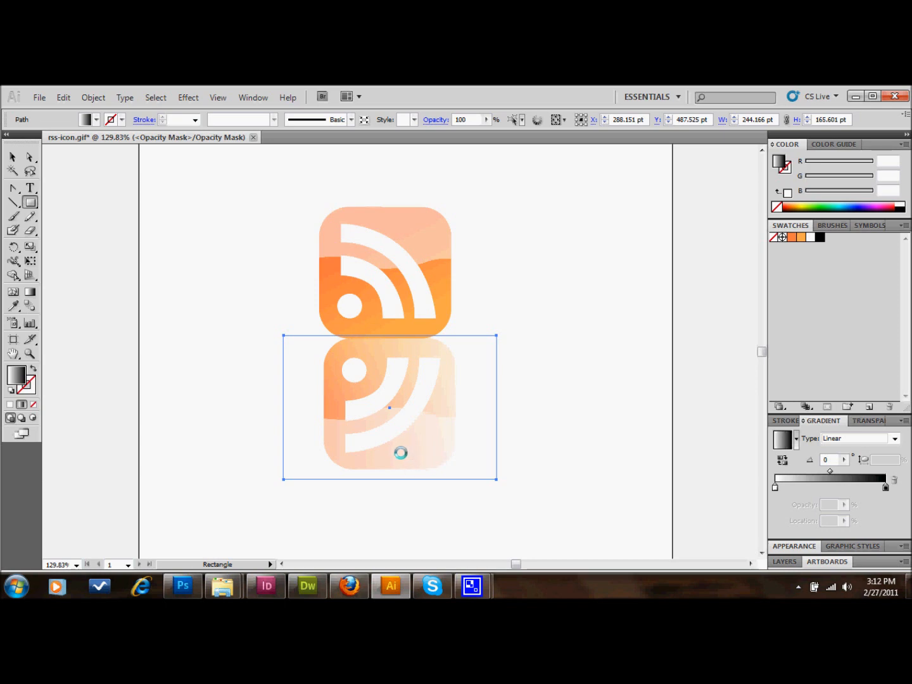
pyautogui.click(13, 187)
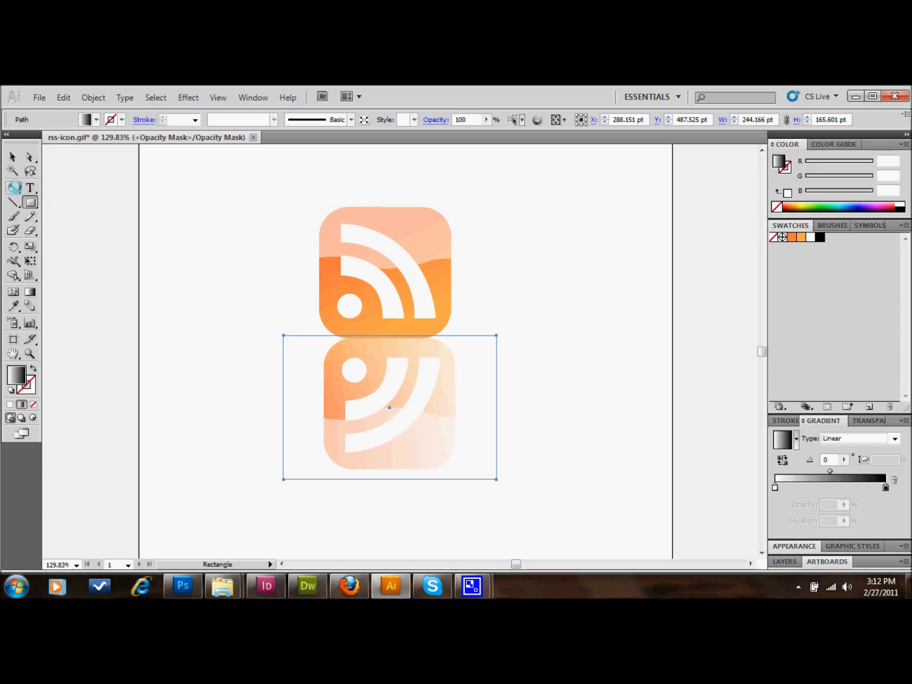
pyautogui.moveTo(30, 291)
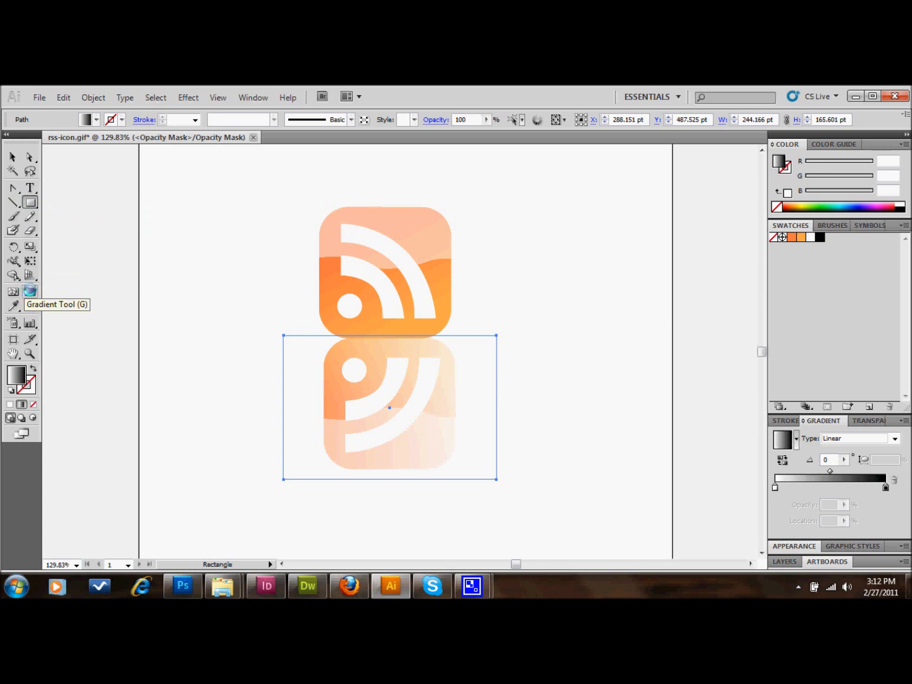
# Drag the gradient vertically and shorten it so the reflection fades out just below the icon.
pyautogui.moveTo(283, 407); pyautogui.dragTo(496, 407)
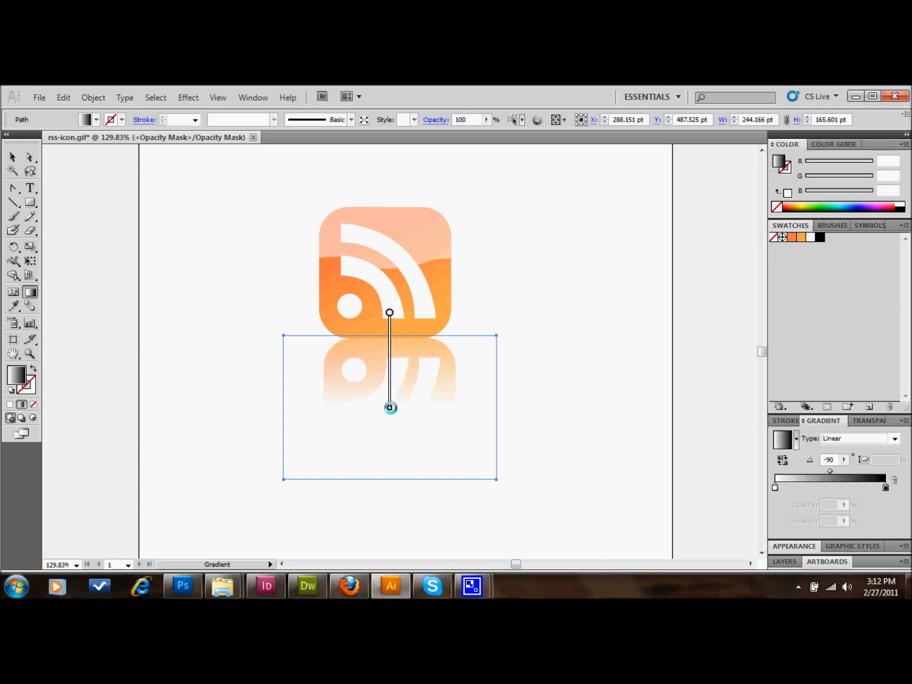
pyautogui.moveTo(390, 407); pyautogui.dragTo(389, 397)
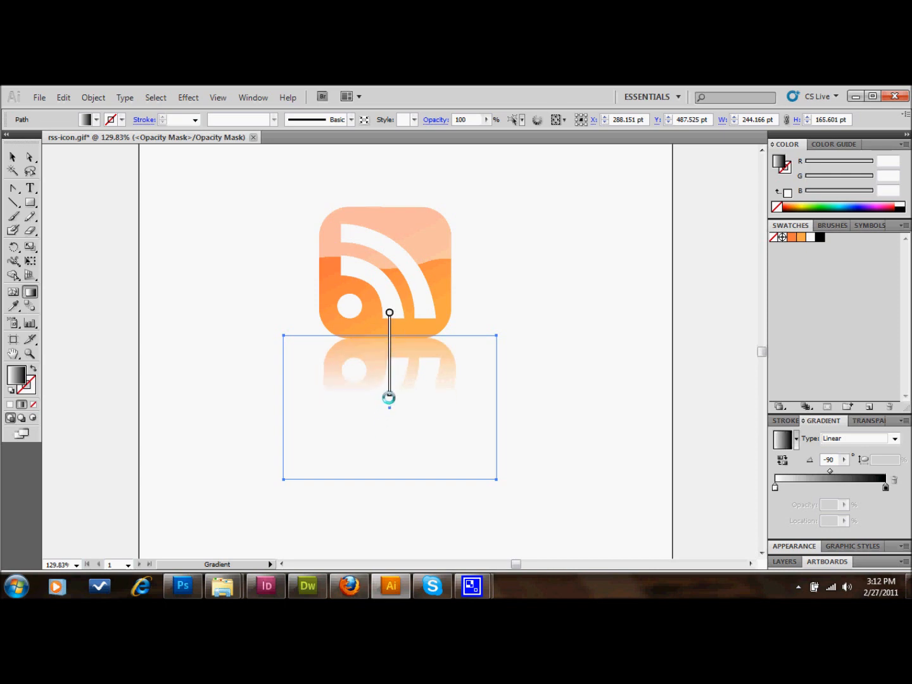